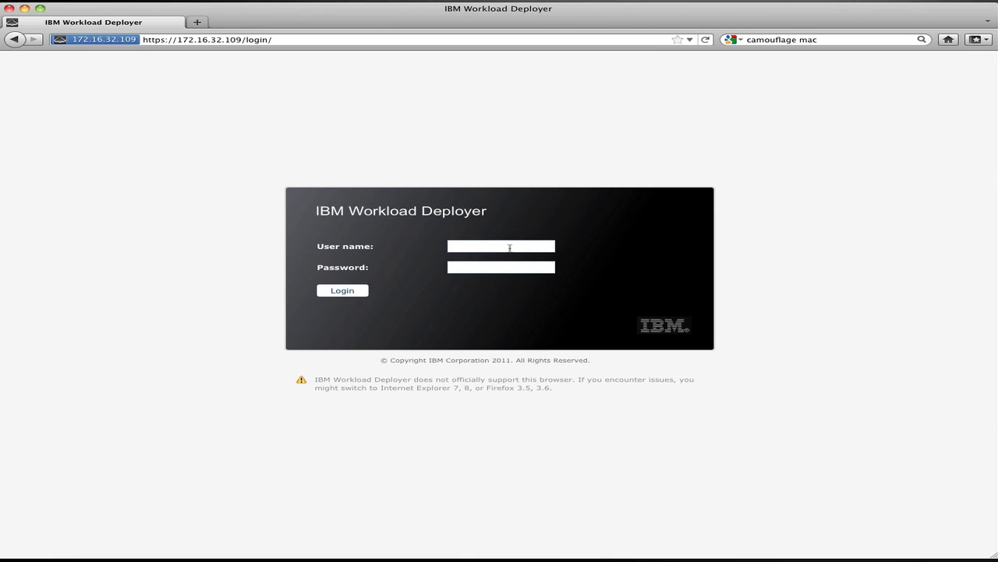
Enter the user name 'dep' and password into the login form
{"action": "type", "text": "deployer"}
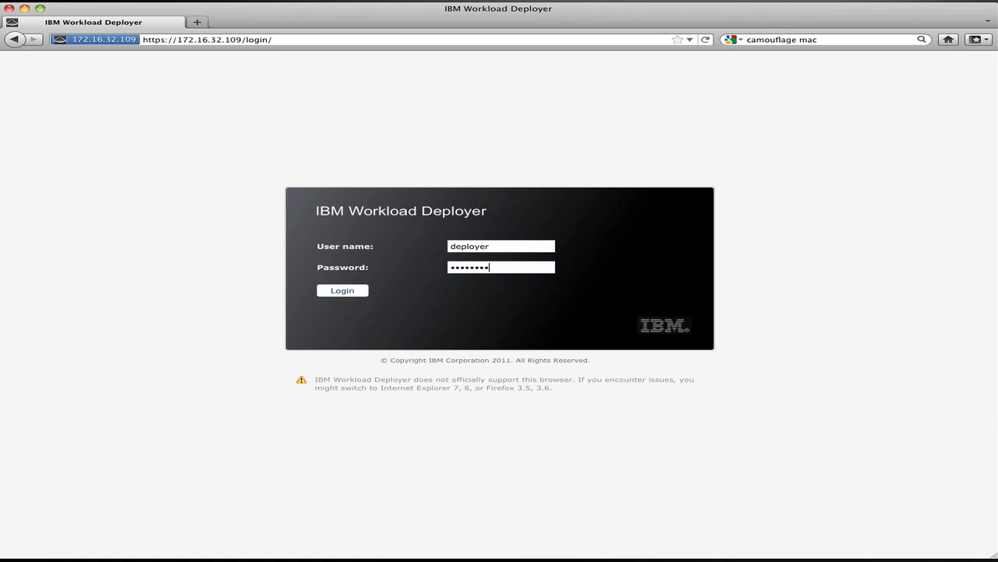
Sign in to the welcome dashboard and expand the Instances menu
{"action": "left_click", "coordinate": [342, 290]}
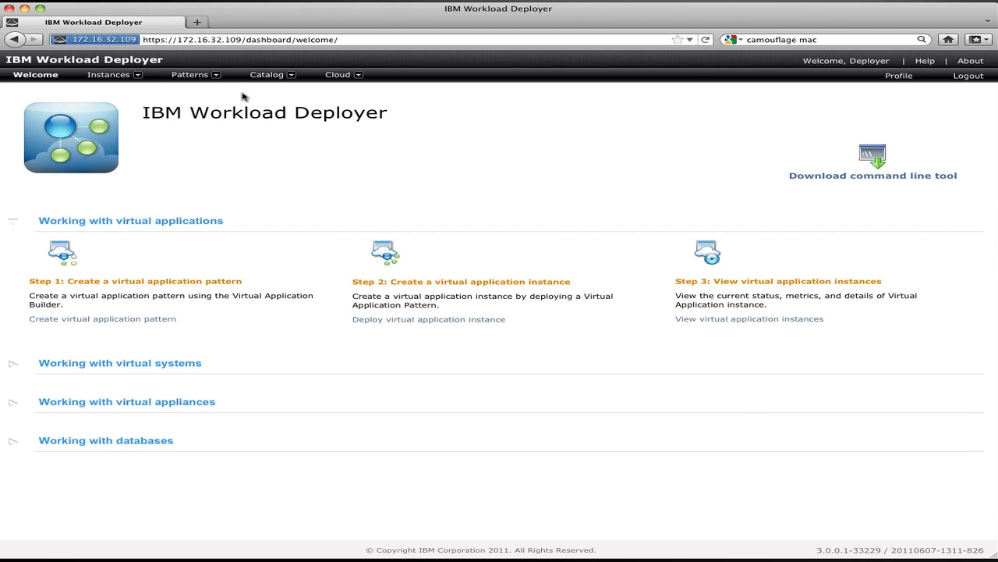
{"action": "mouse_move", "coordinate": [201, 363]}
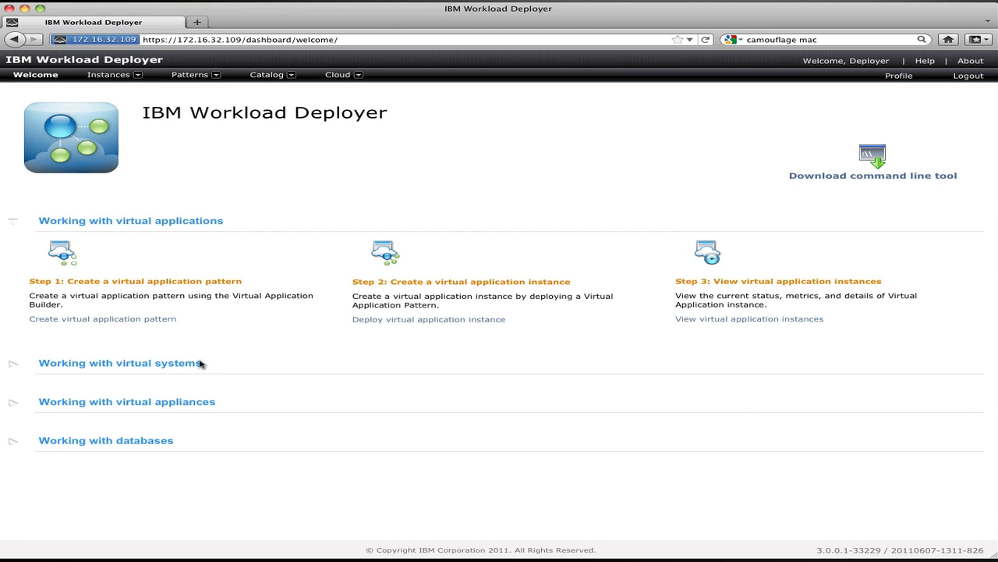
{"action": "mouse_move", "coordinate": [190, 362]}
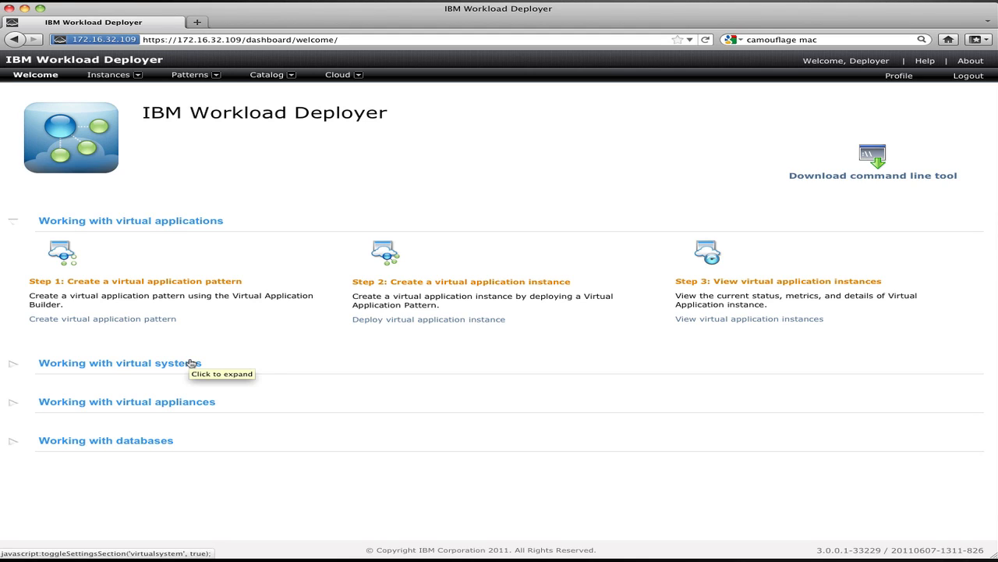
{"action": "mouse_move", "coordinate": [134, 88]}
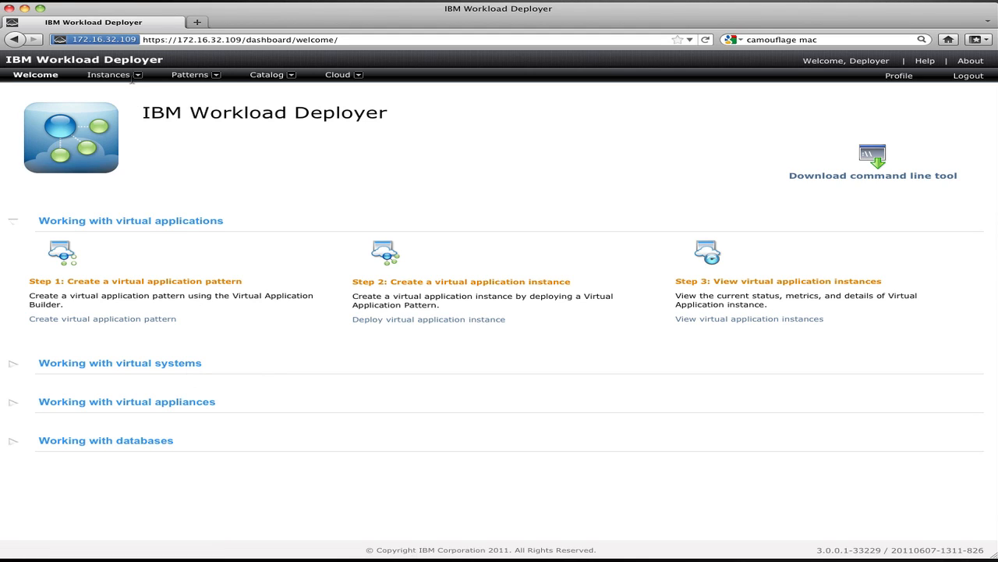
{"action": "left_click", "coordinate": [137, 75]}
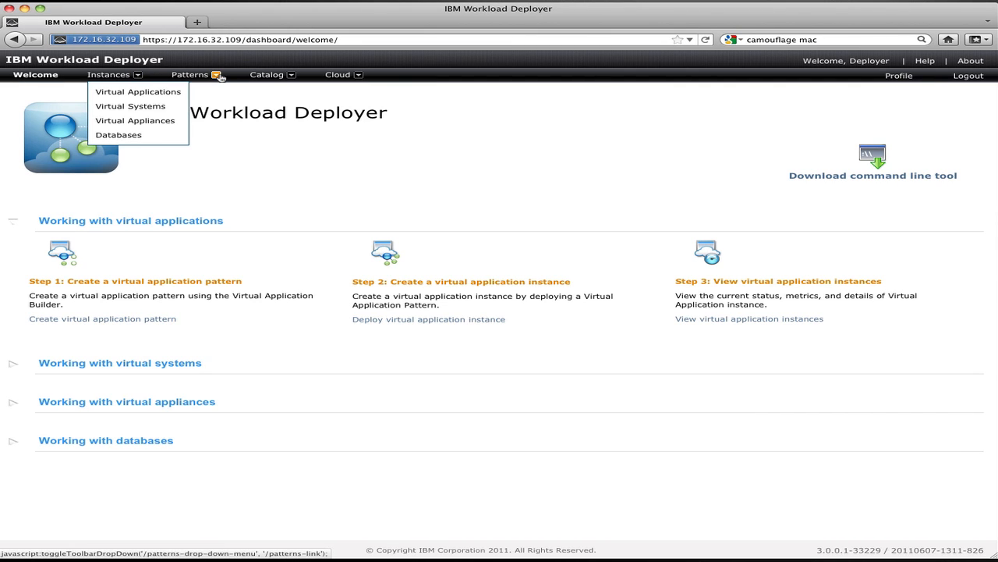
Show the Patterns menu listing virtual applications, virtual systems and database patterns
{"action": "left_click", "coordinate": [195, 75]}
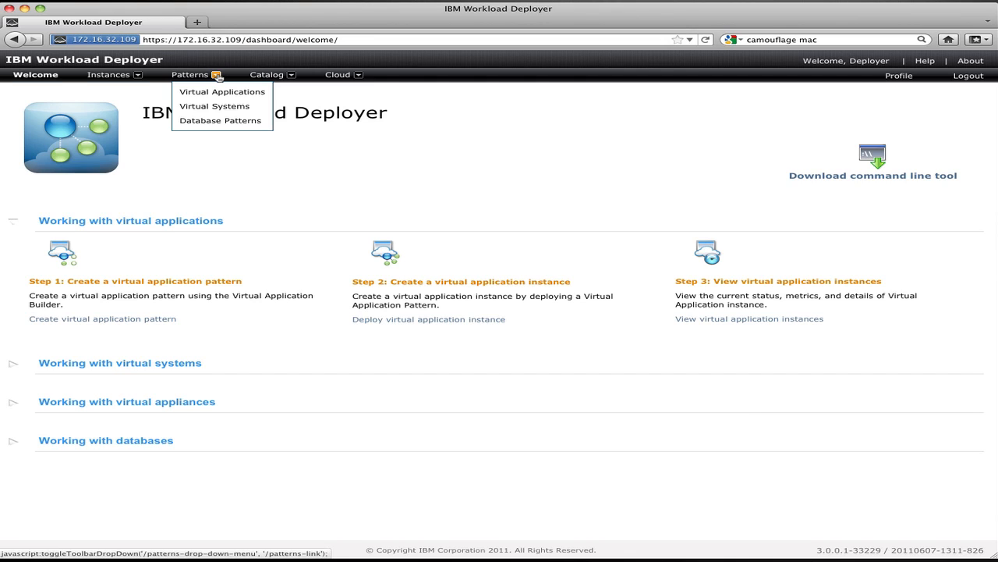
{"action": "mouse_move", "coordinate": [290, 75]}
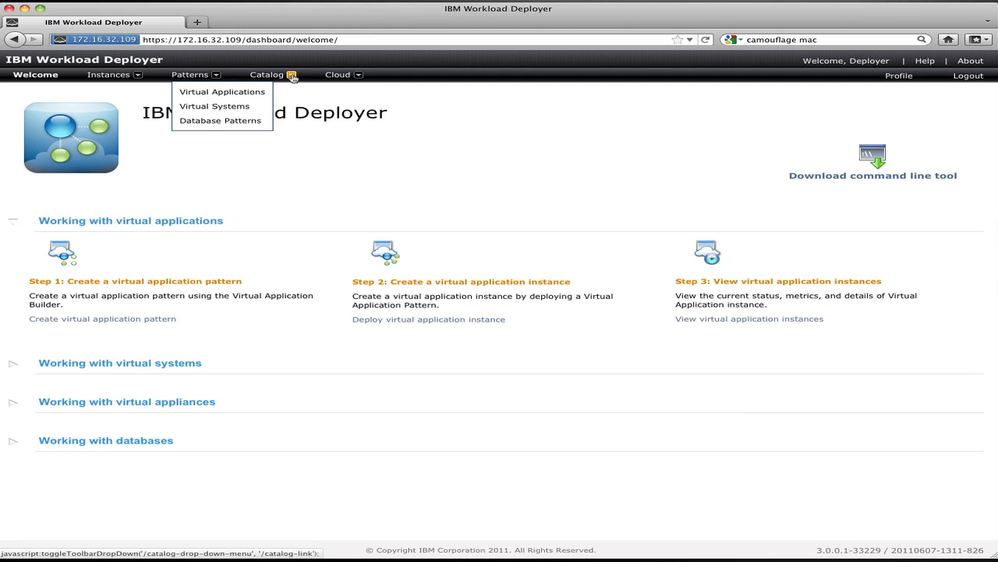
Show the Catalog menu listing virtual images, script packages and add-ons
{"action": "left_click", "coordinate": [267, 74]}
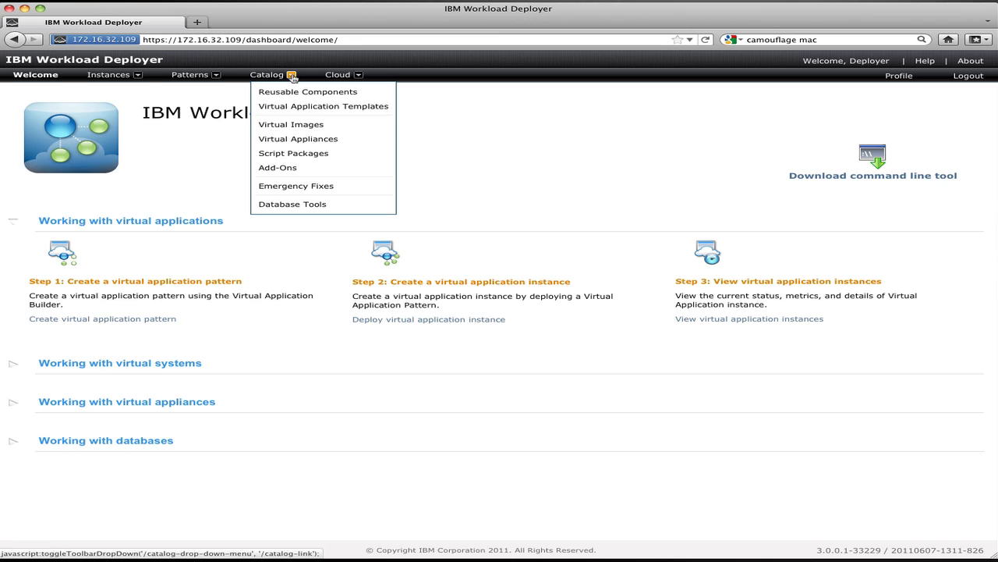
Show the Cloud menu listing environment profiles
{"action": "left_click", "coordinate": [346, 75]}
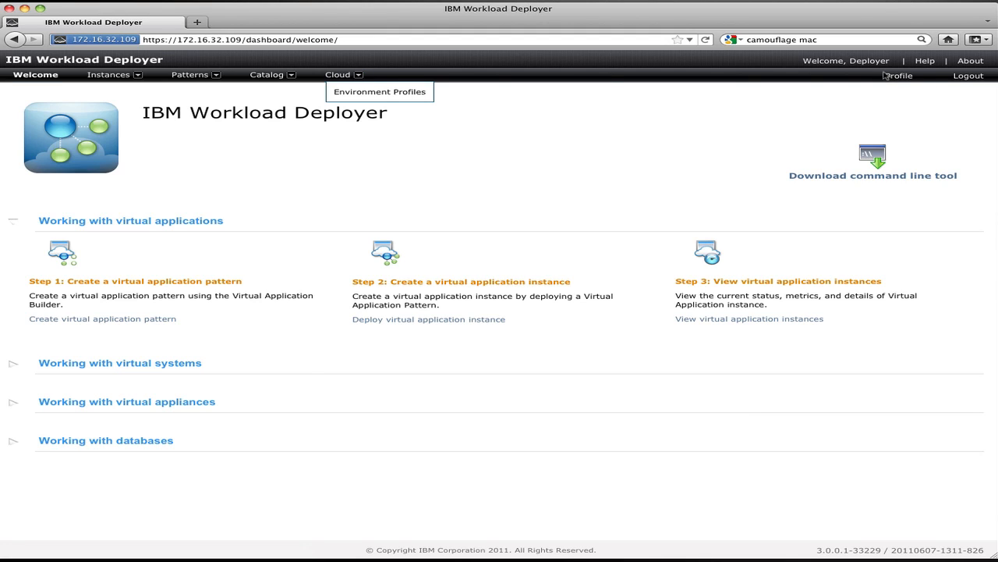
{"action": "mouse_move", "coordinate": [905, 81]}
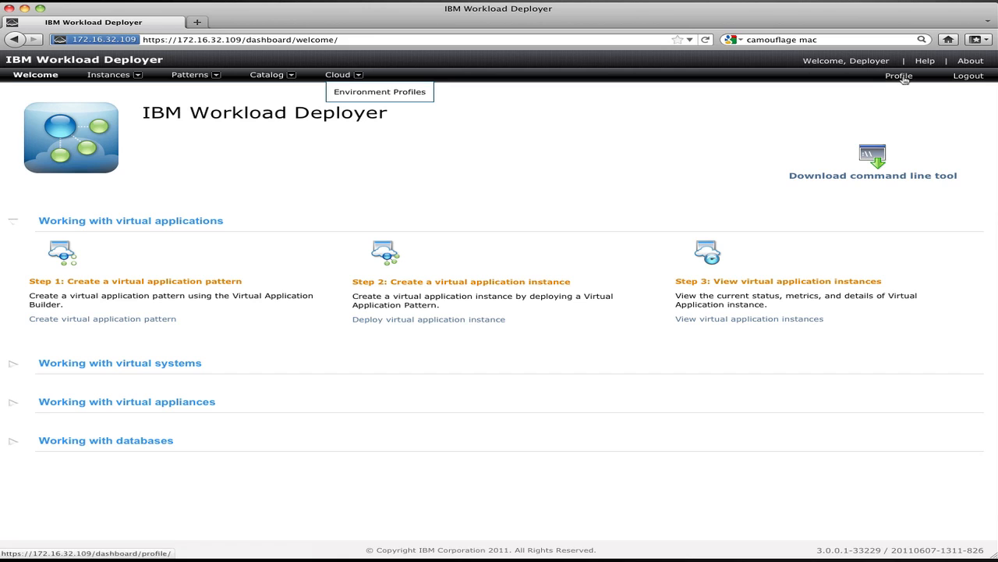
View the account Profile page, then return to the Welcome dashboard
{"action": "left_click", "coordinate": [899, 76]}
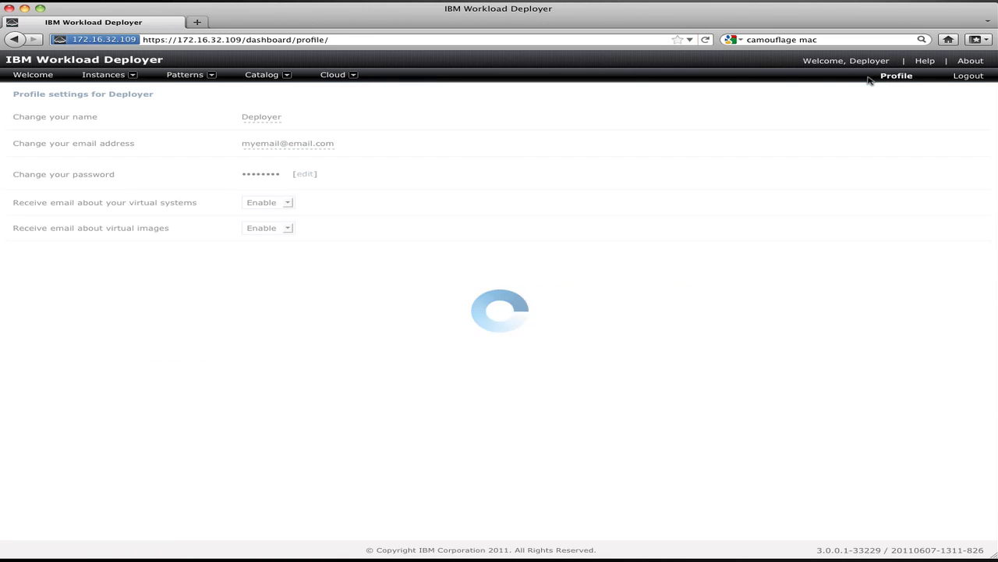
{"action": "mouse_move", "coordinate": [238, 96]}
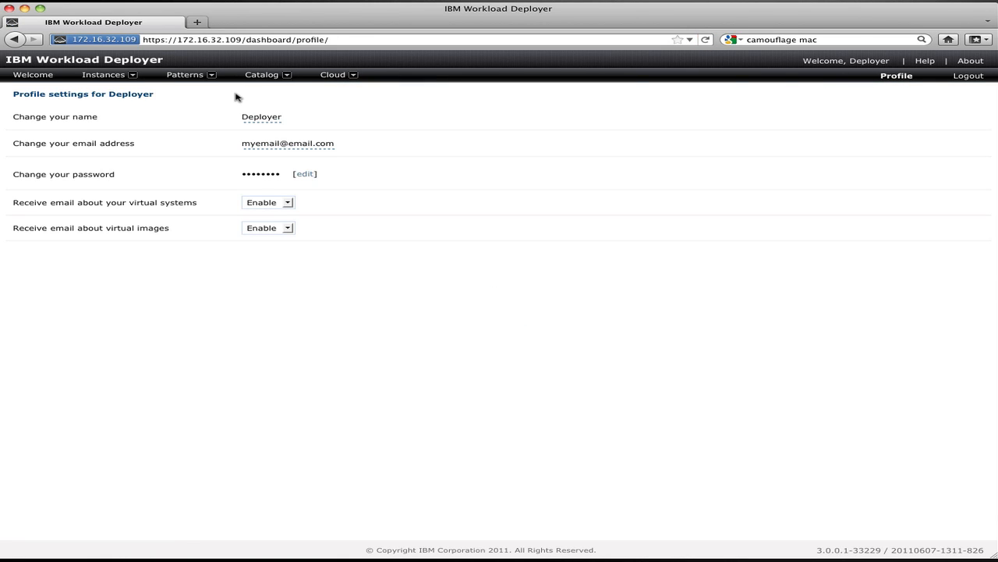
{"action": "mouse_move", "coordinate": [31, 80]}
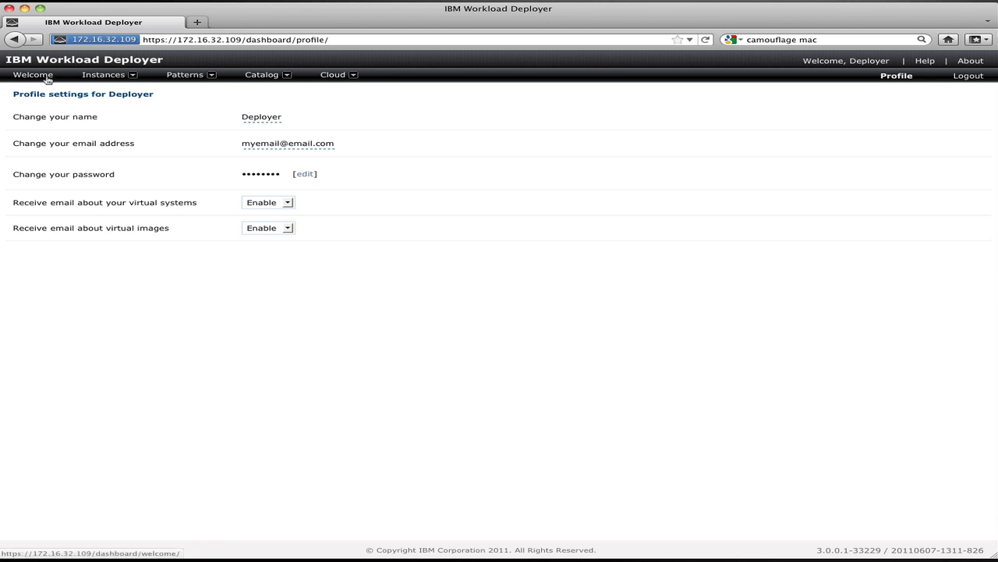
{"action": "left_click", "coordinate": [31, 75]}
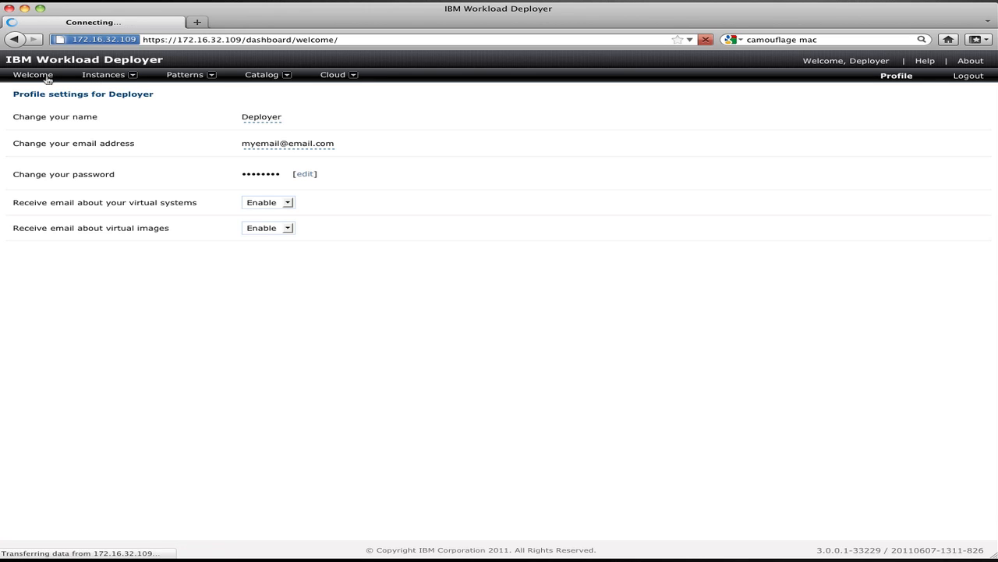
{"action": "left_click", "coordinate": [35, 75]}
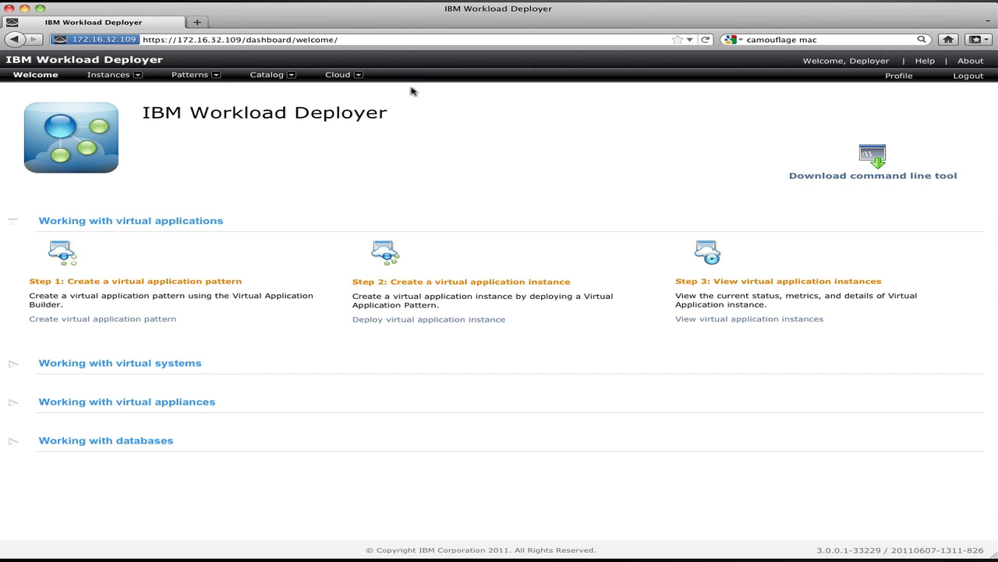
{"action": "mouse_move", "coordinate": [858, 181]}
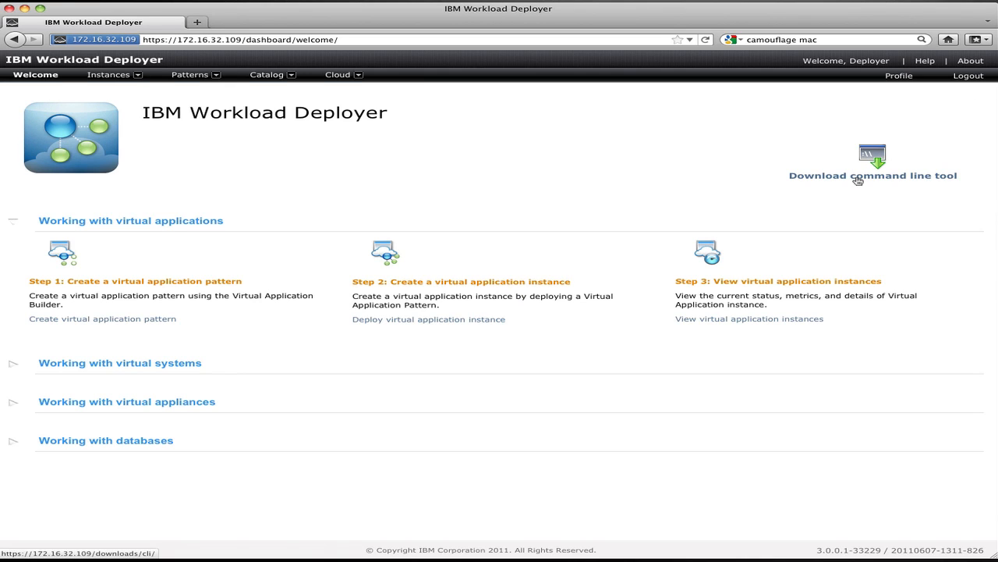